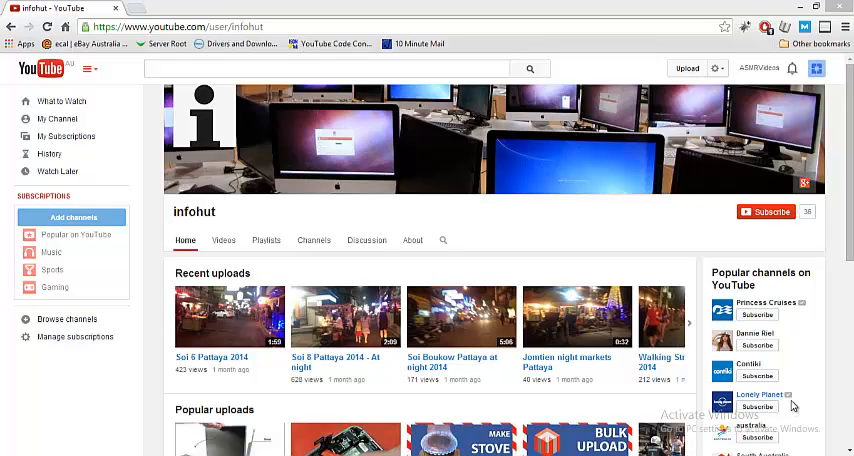
mouse_move(798, 384)
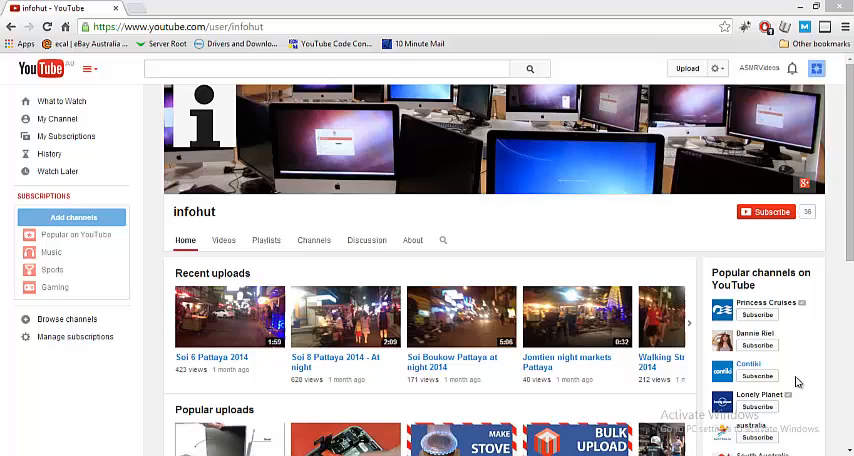
mouse_move(756, 376)
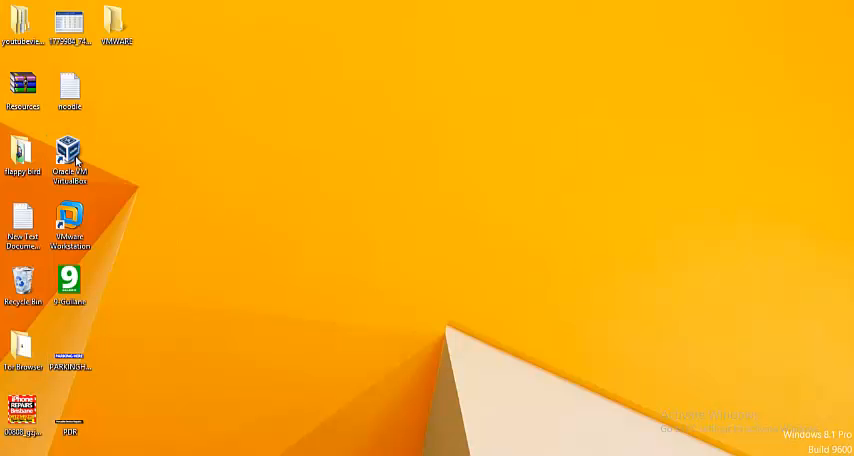
- Launch Oracle VM VirtualBox Manager from the desktop shortcut
double_click(68, 150)
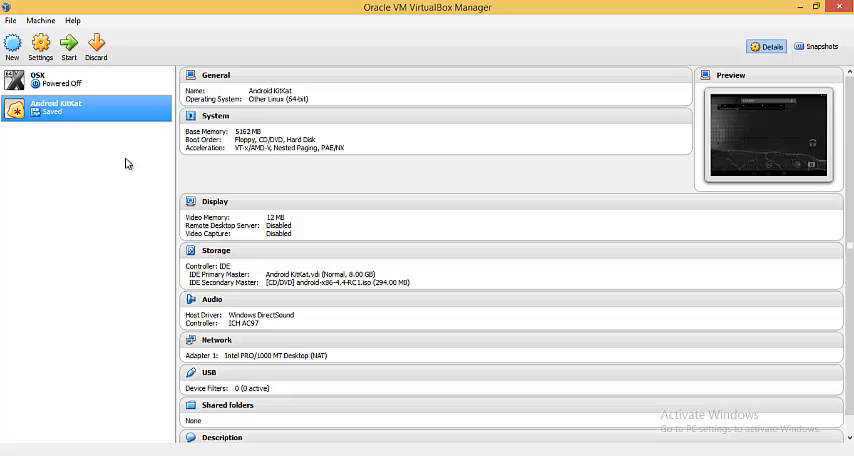
mouse_move(112, 164)
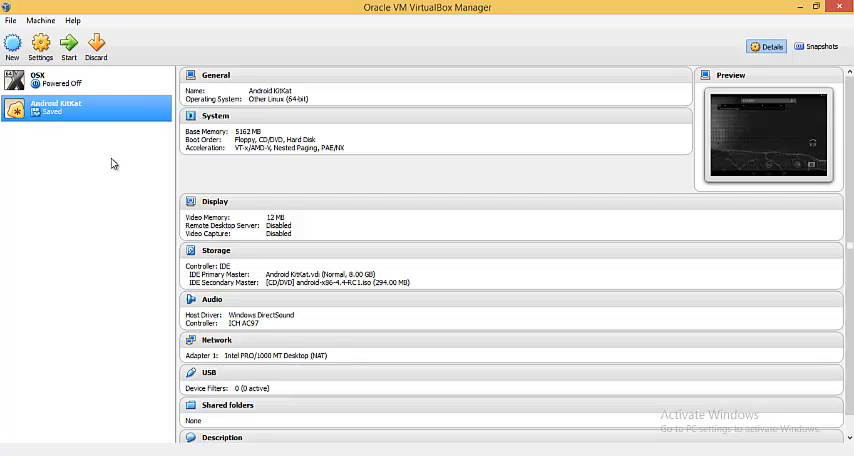
mouse_move(100, 94)
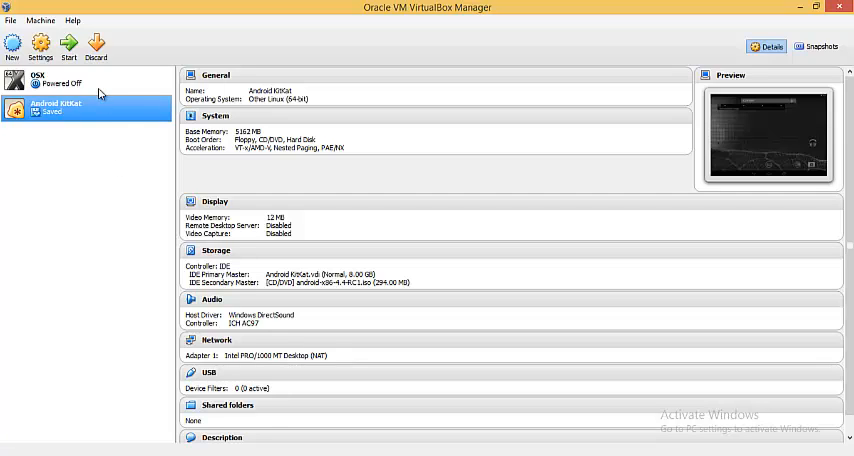
mouse_move(96, 102)
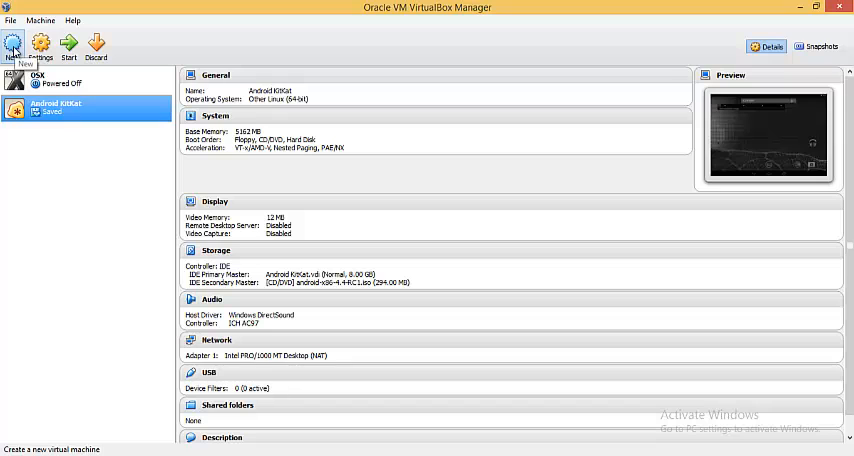
- Create a new VM named 'Android Test', type Linux, version Other Linux, and continue
click(12, 46)
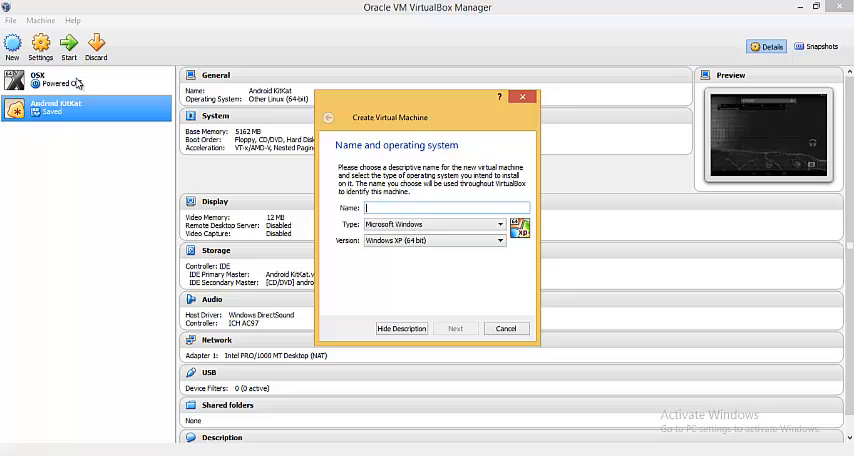
text(Android)
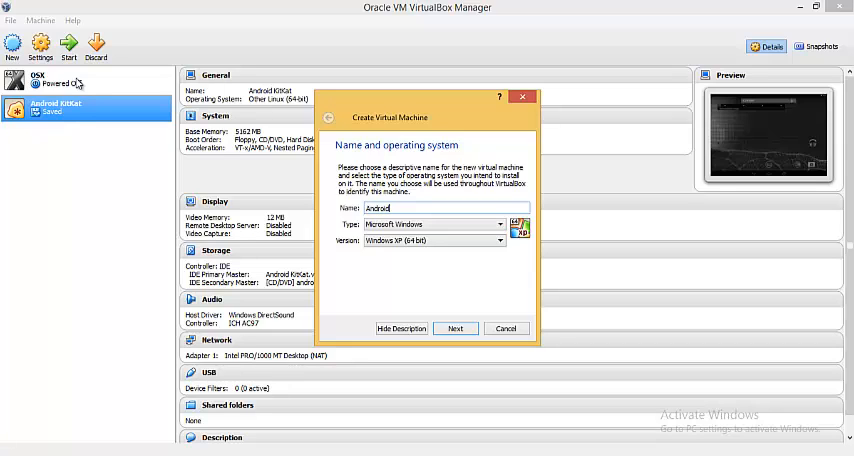
text(Test)
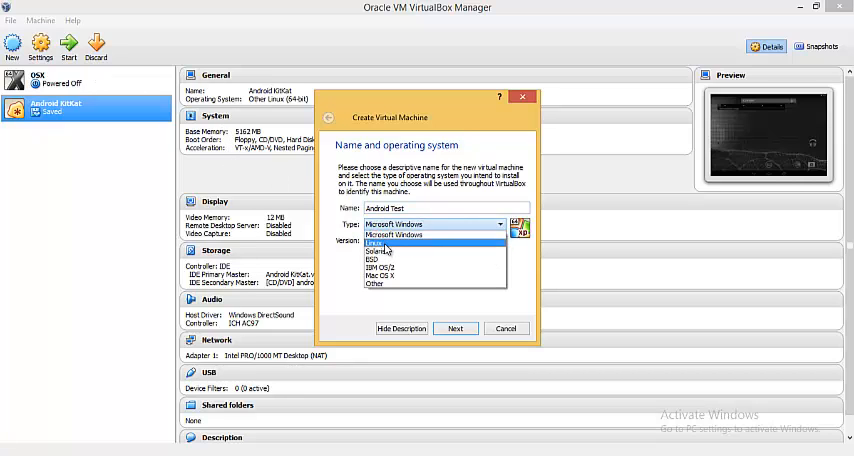
click(384, 242)
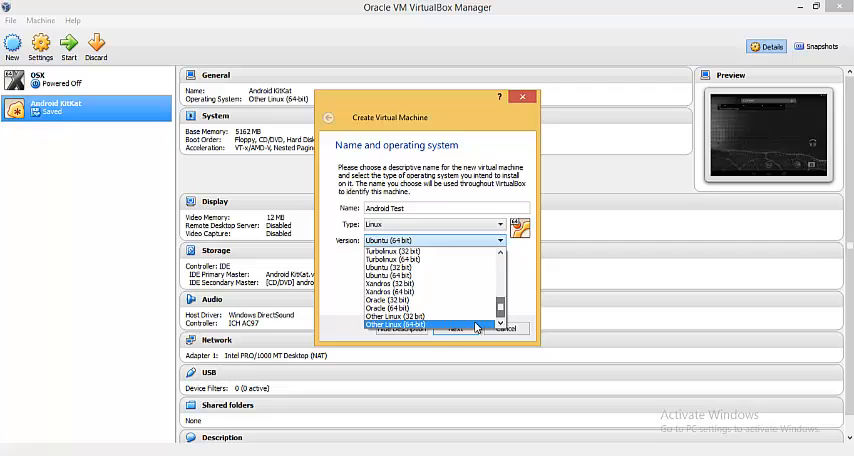
click(408, 324)
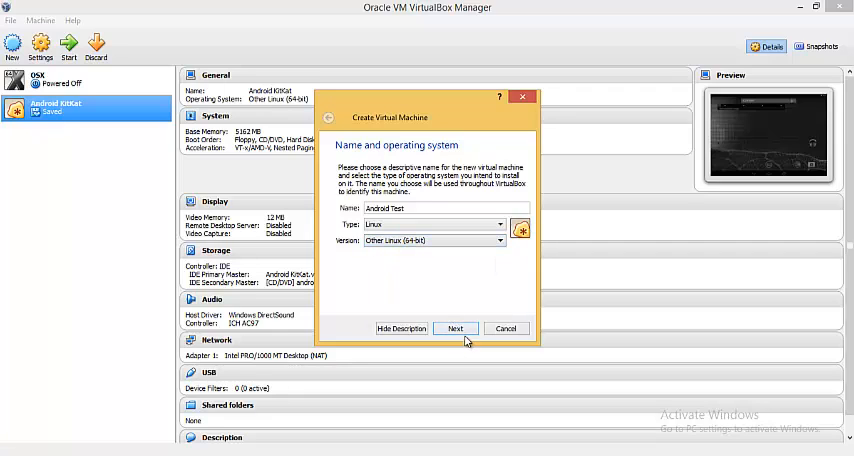
click(492, 240)
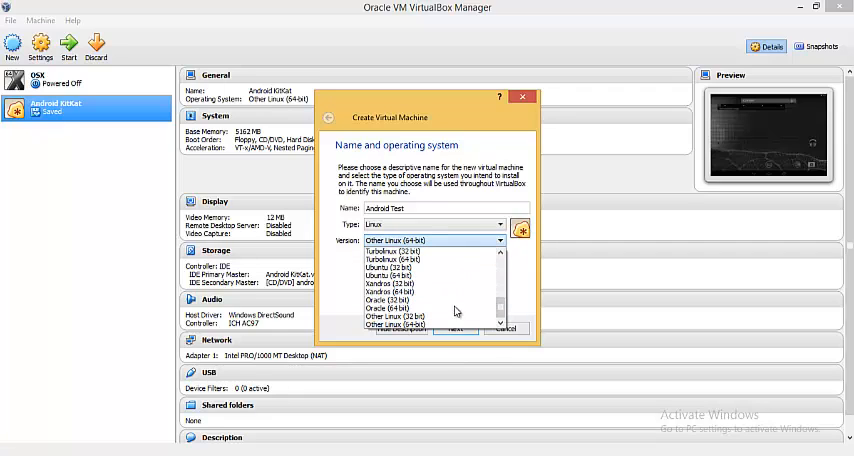
click(430, 324)
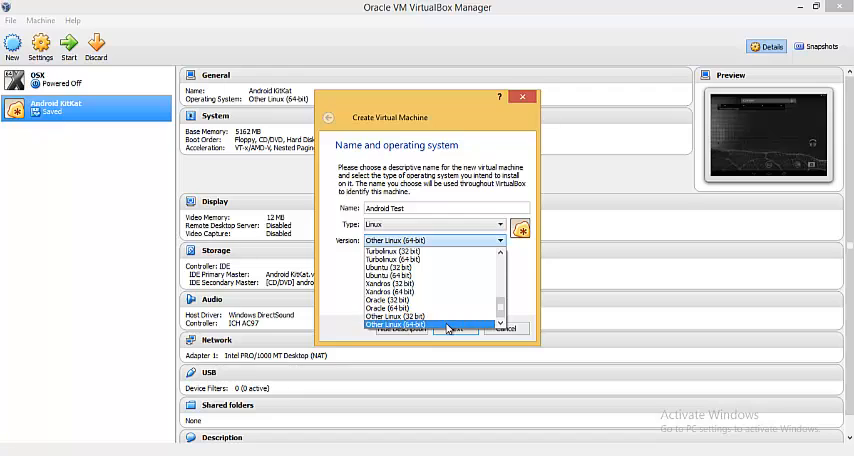
click(456, 328)
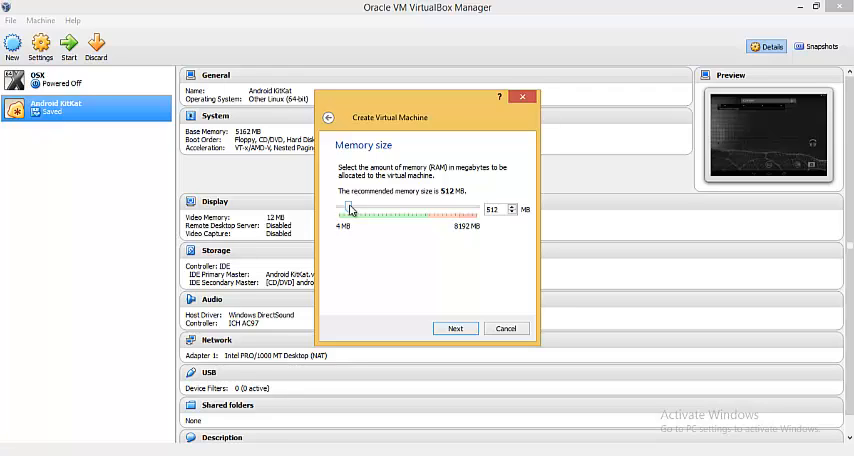
- Raise the memory slider above the recommended 512 MB and continue to the hard drive step
drag(348, 210, 424, 210)
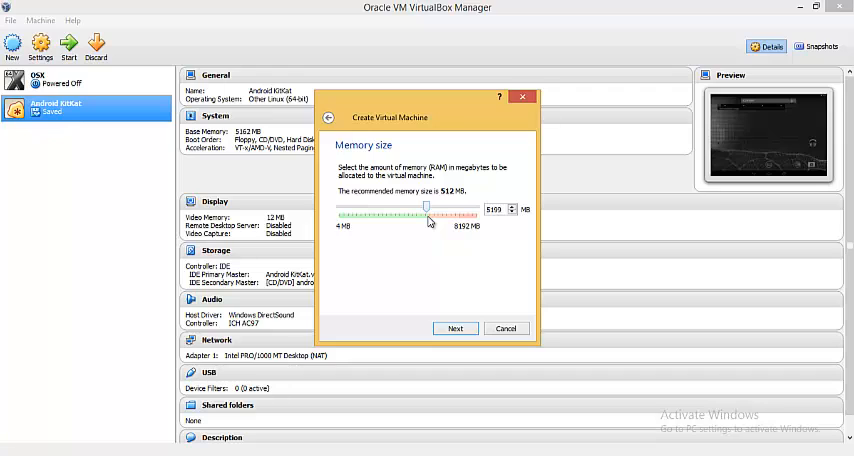
drag(424, 208, 440, 208)
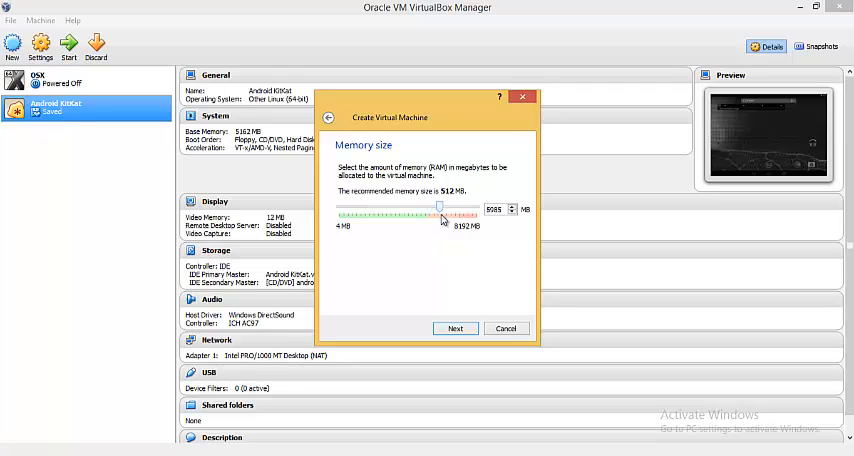
drag(440, 208, 424, 208)
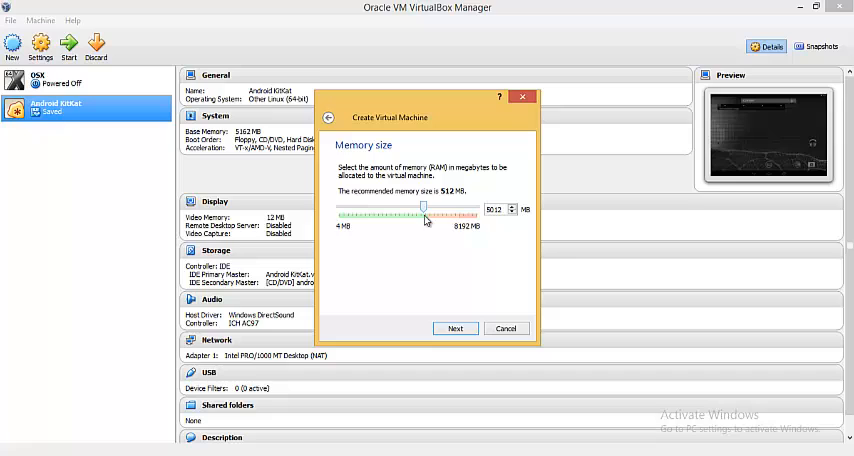
click(456, 328)
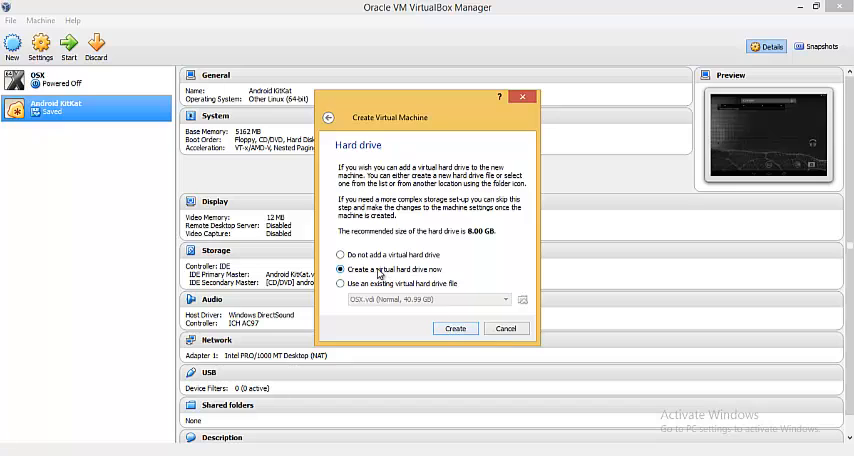
- Create a dynamically allocated 8 GB VDI disk and finish creating the Android Test machine
click(456, 328)
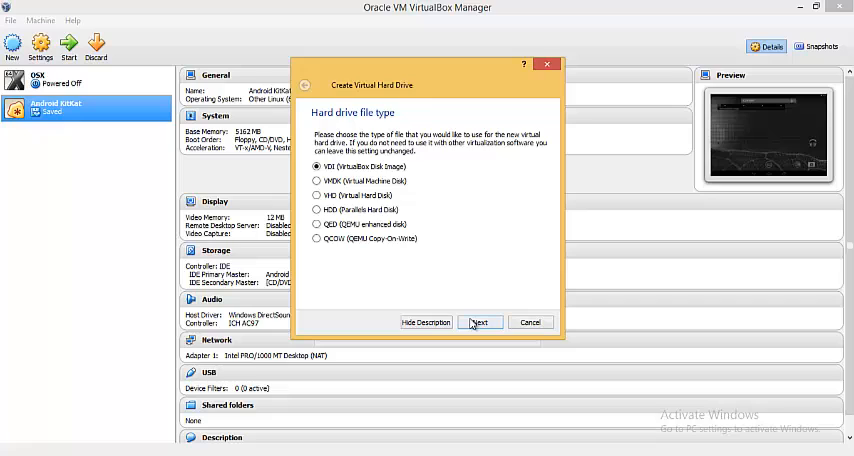
click(480, 322)
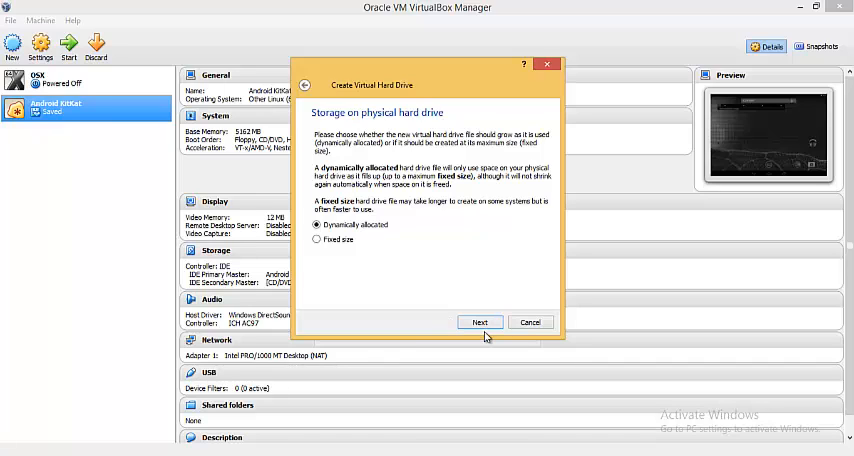
click(480, 322)
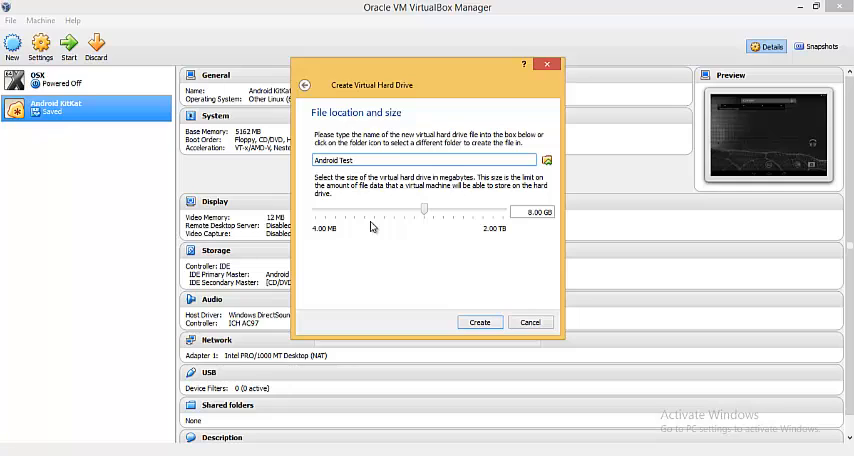
mouse_move(464, 320)
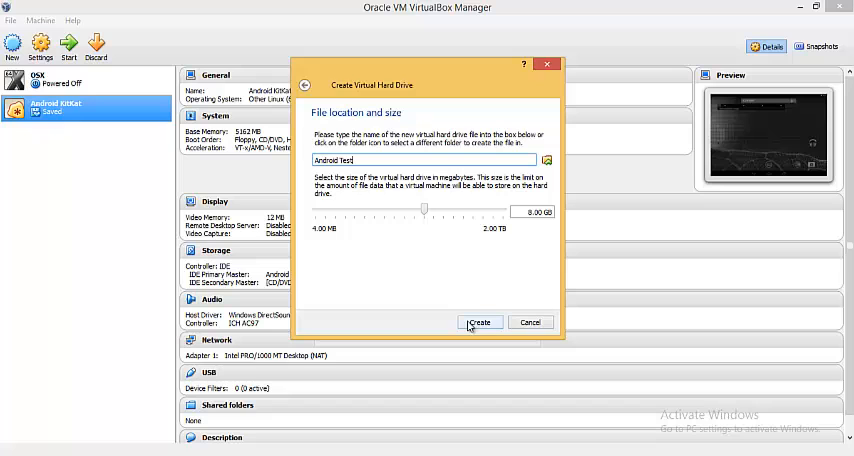
click(480, 322)
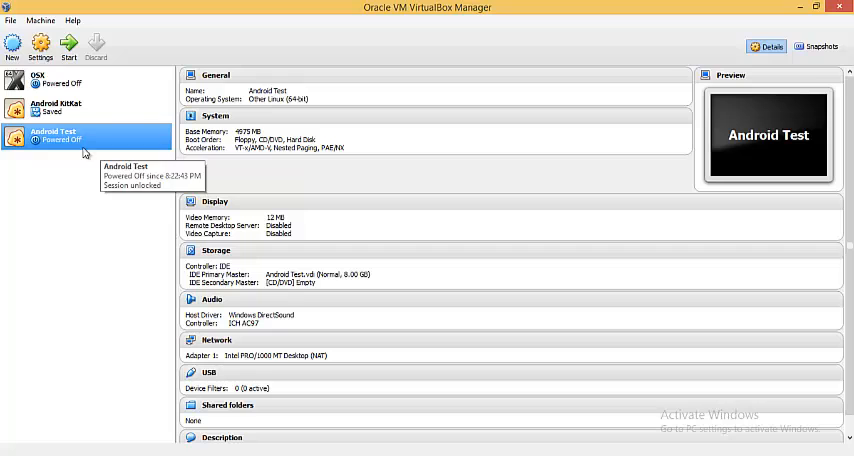
mouse_move(80, 138)
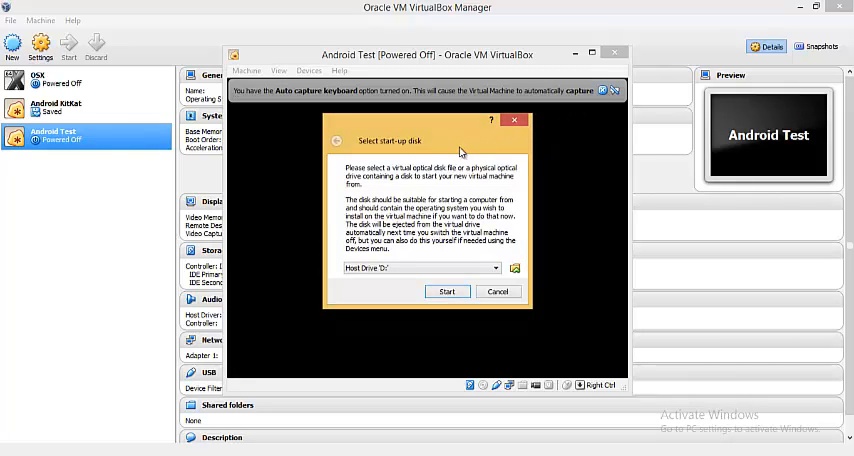
mouse_move(428, 156)
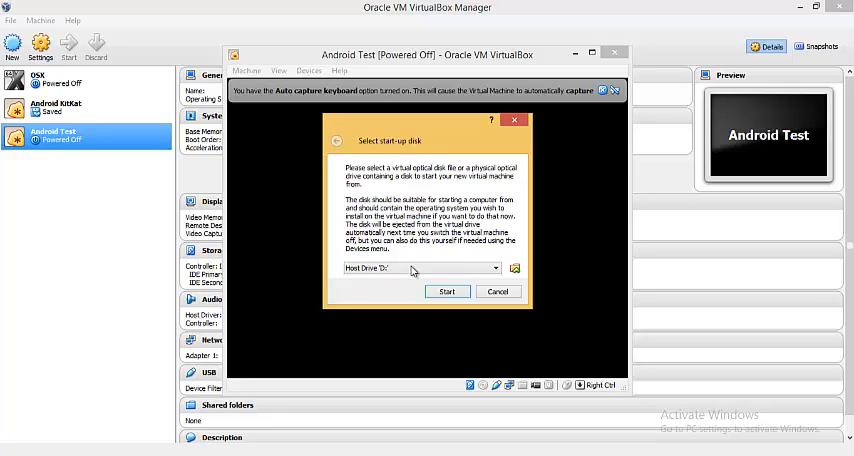
- Choose the android-x86-4.4-RC1 ISO as start-up disk and start the VM
click(514, 268)
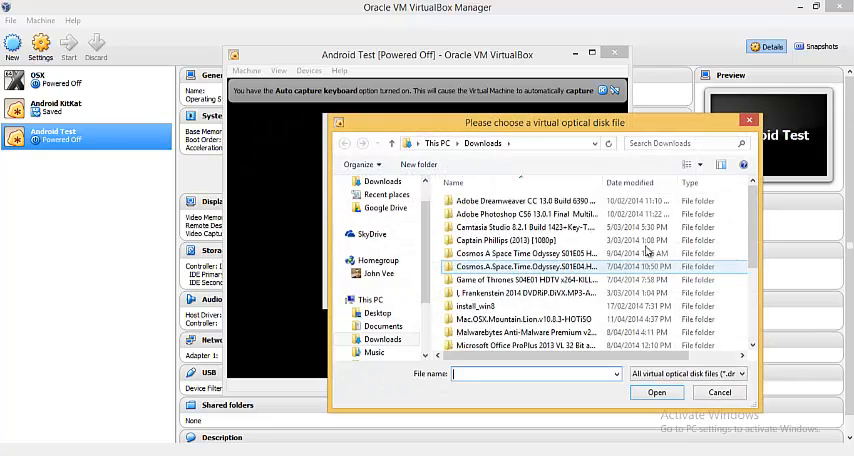
scroll(down, 3)
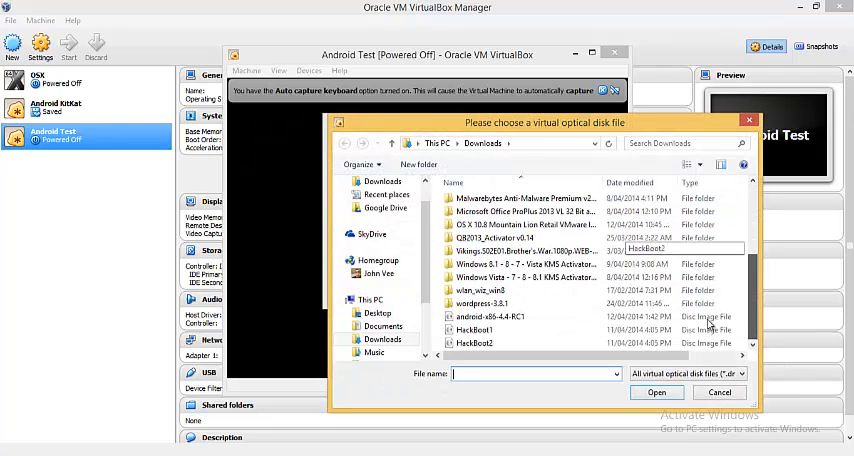
click(492, 316)
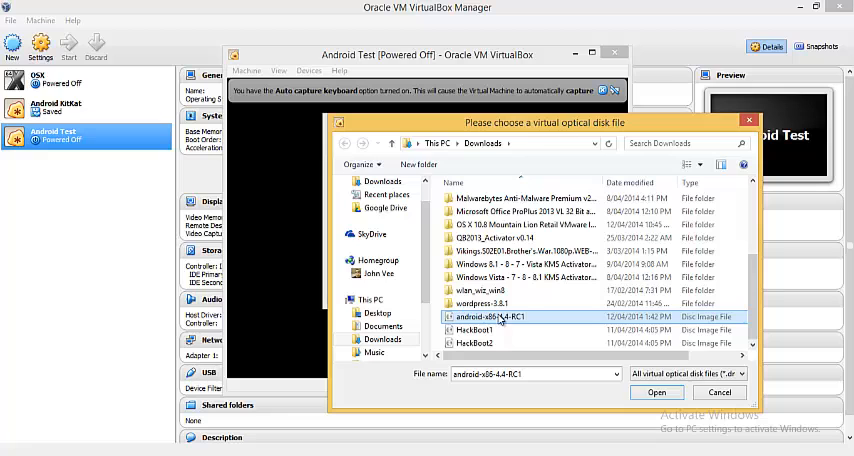
click(656, 392)
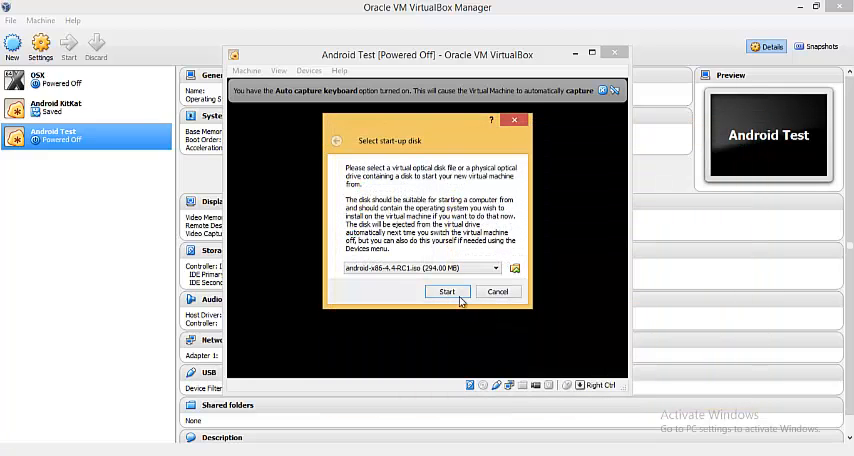
mouse_move(420, 280)
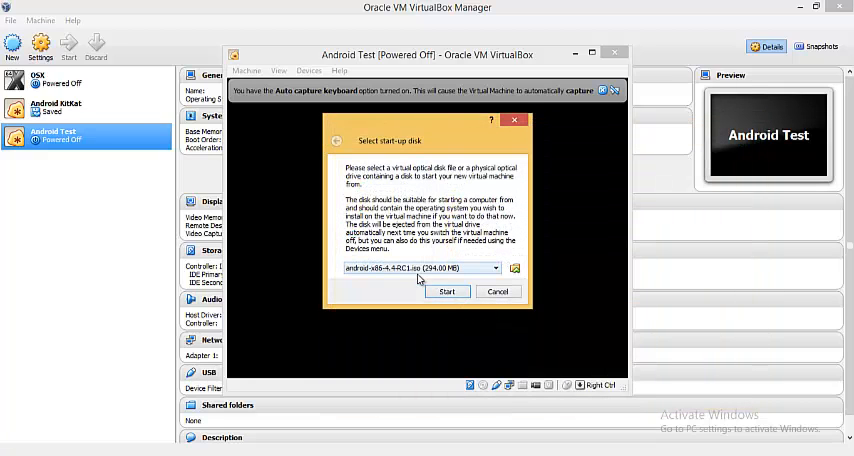
mouse_move(430, 278)
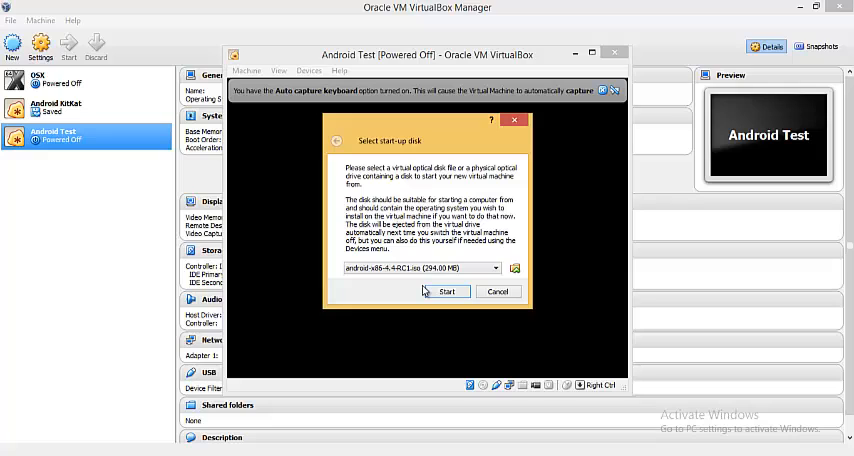
mouse_move(420, 290)
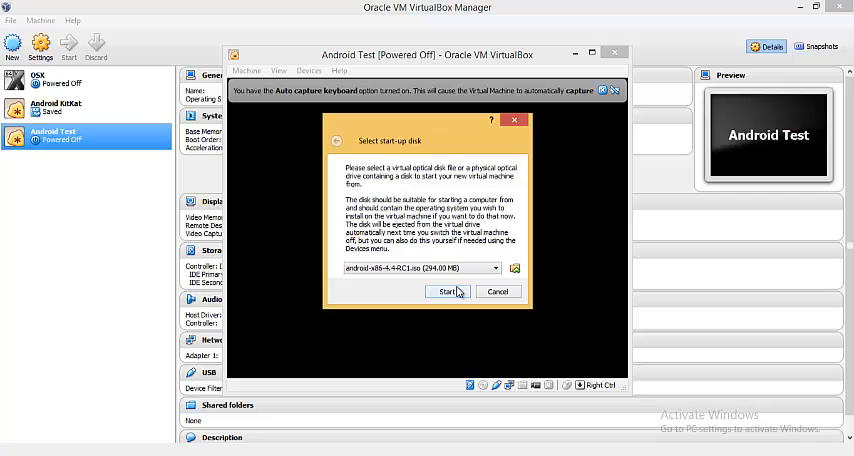
click(448, 292)
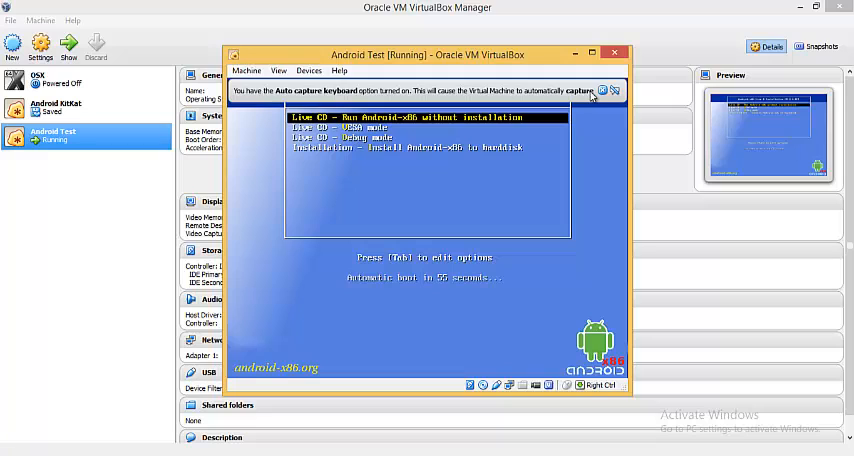
- Dismiss the keyboard capture notice and select installing Android-x86 to hard disk
click(616, 92)
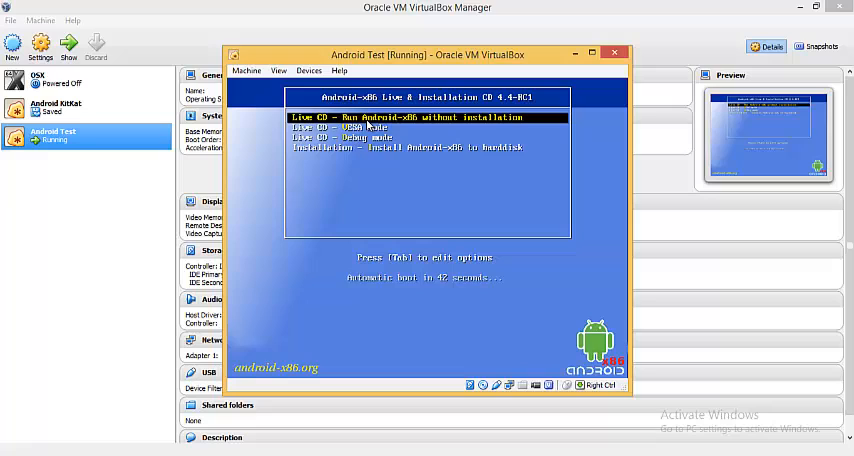
key(Down)
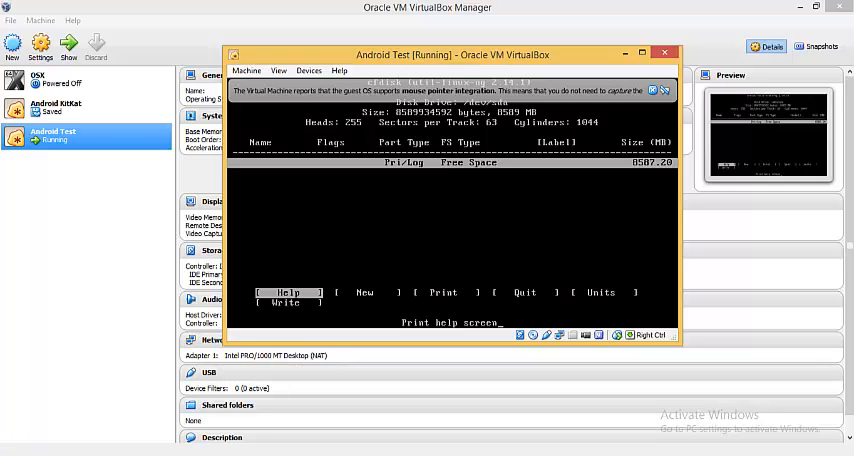
- Create a new primary partition in cfdisk and write it to disk, confirming with 'yes'
key(Right)
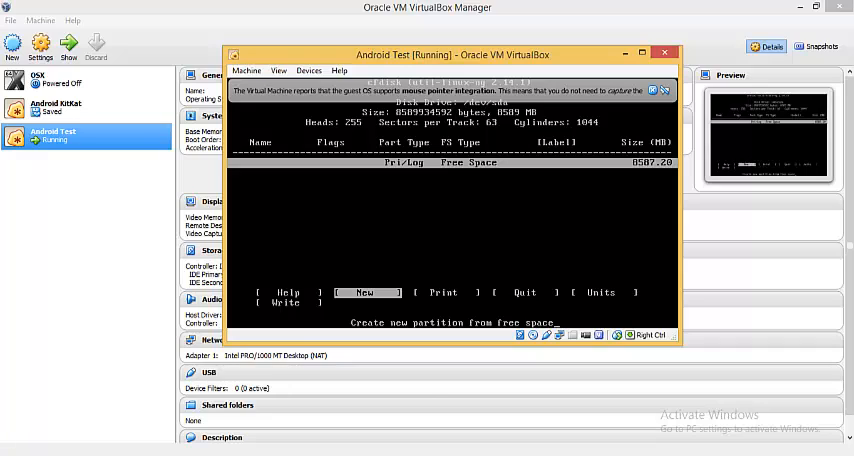
click(364, 292)
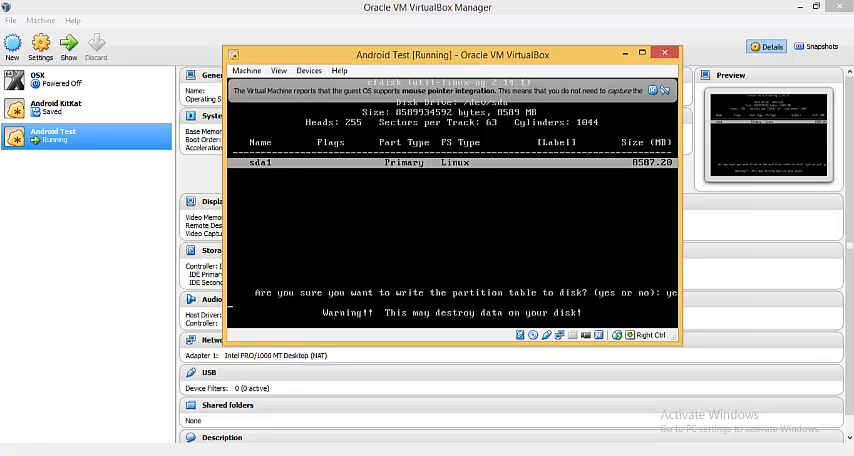
text(yes)
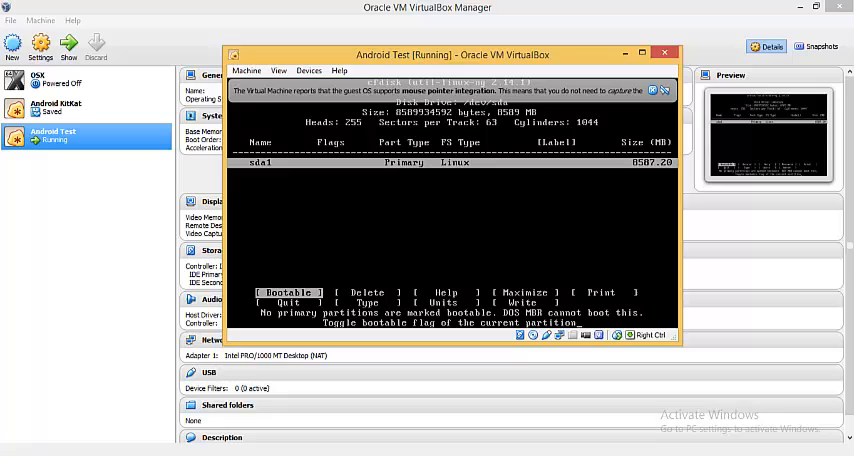
- Quit cfdisk, format sda1 as ext3, install GRUB and make /system read-write
key(Right)
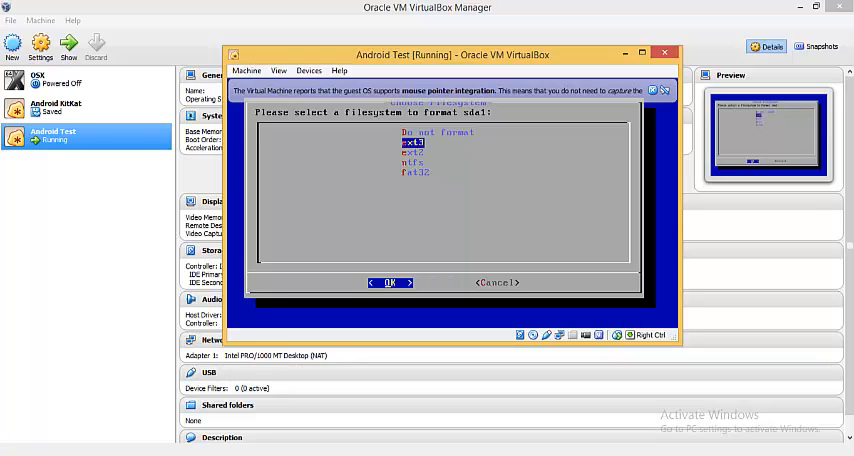
click(390, 282)
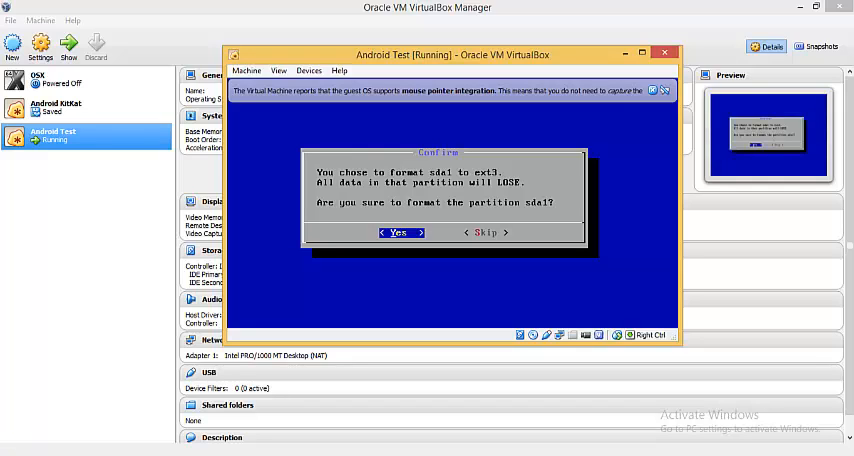
click(396, 232)
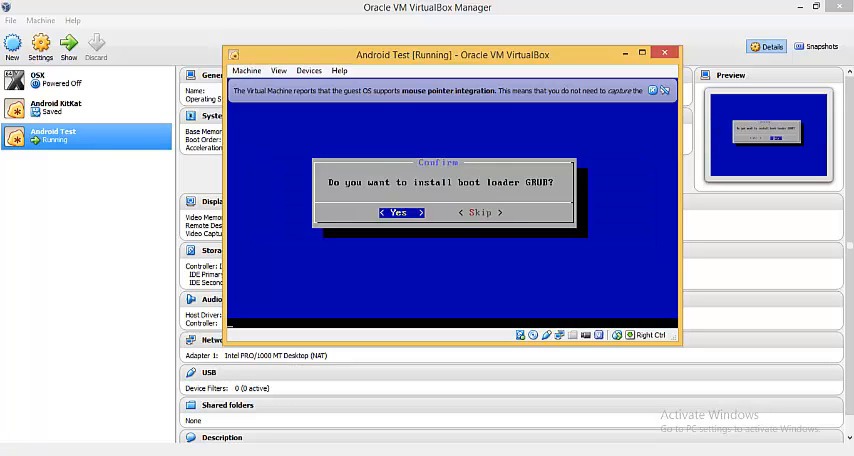
click(396, 212)
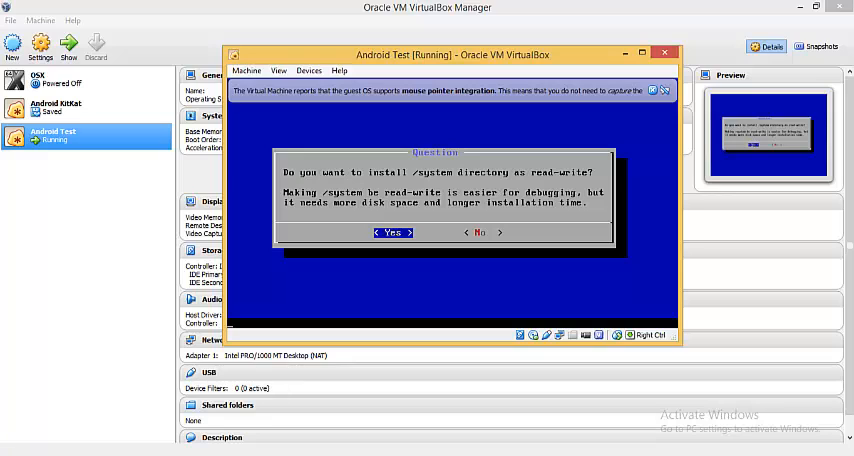
click(392, 232)
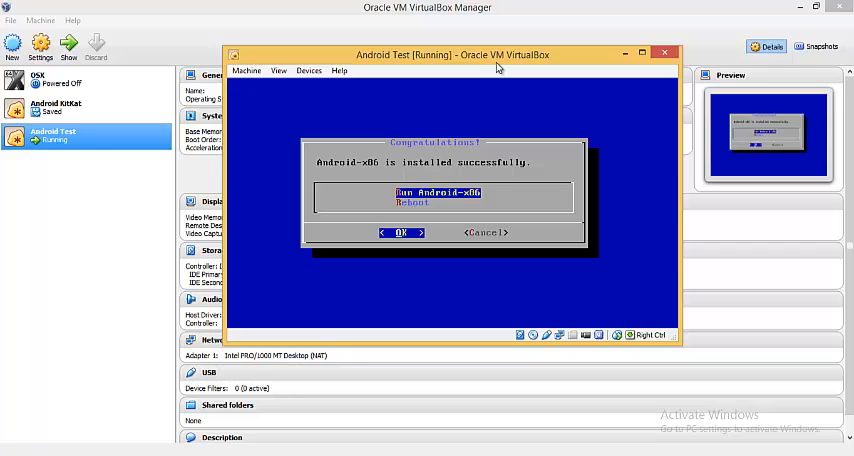
- Run the newly installed Android-x86 so it boots to the Android animation
click(400, 232)
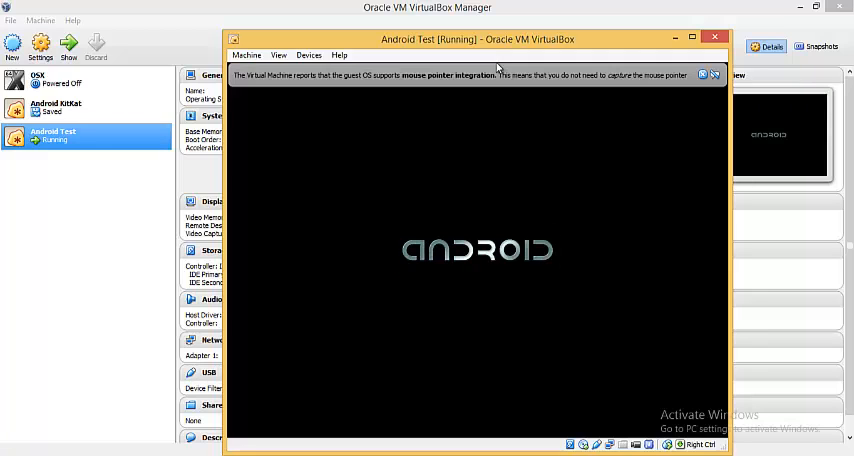
click(714, 74)
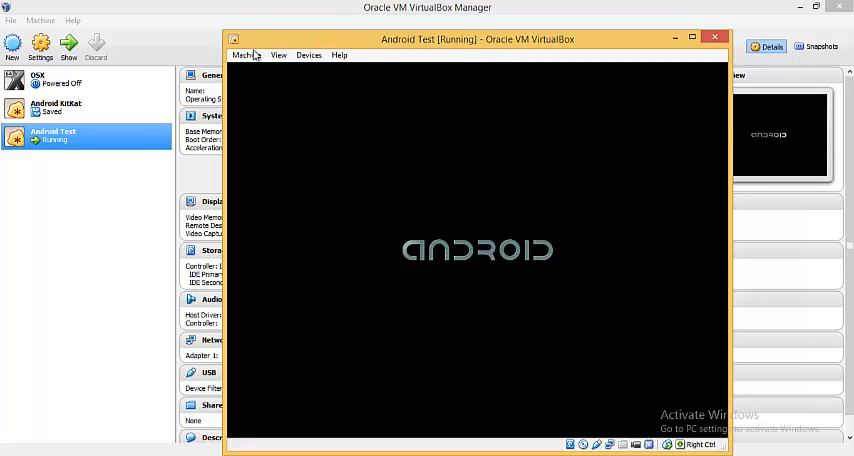
- Disable Mouse Integration from the Machine menu for the Android Test VM
click(244, 56)
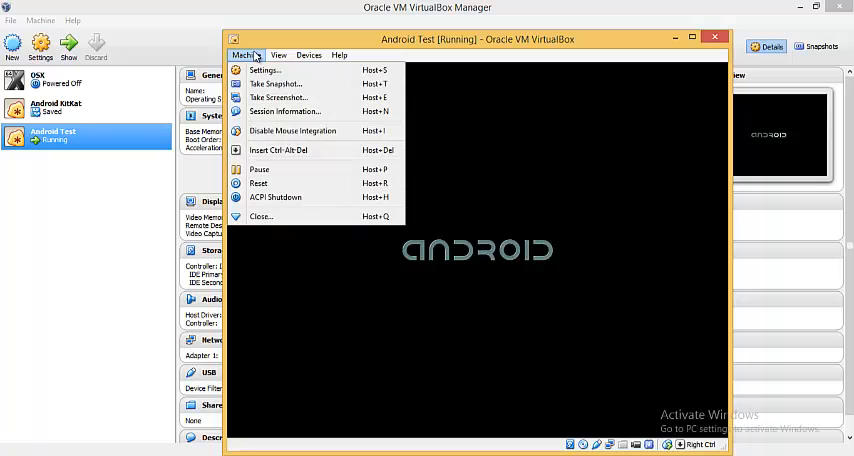
mouse_move(292, 132)
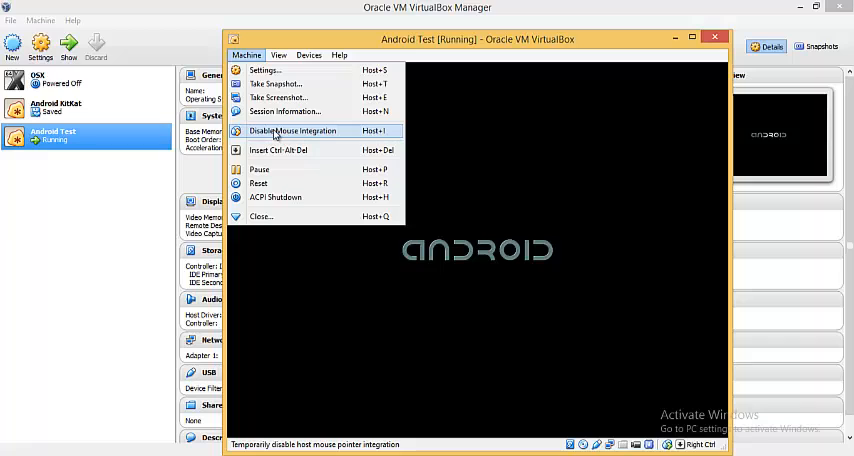
click(360, 204)
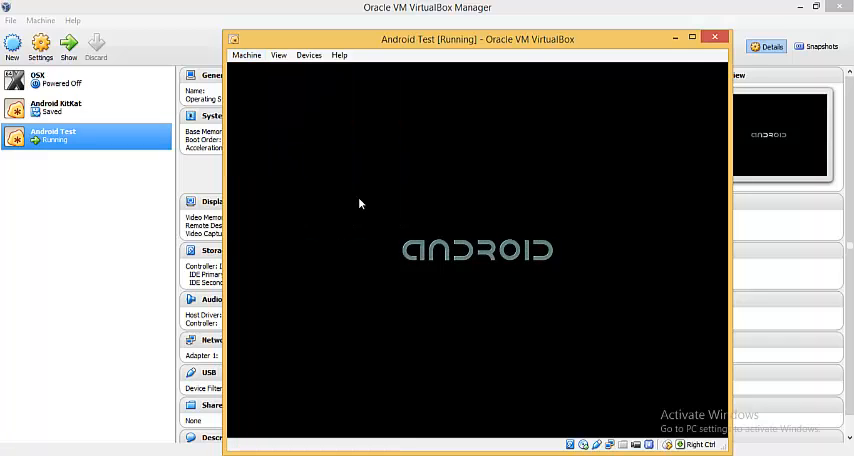
mouse_move(352, 68)
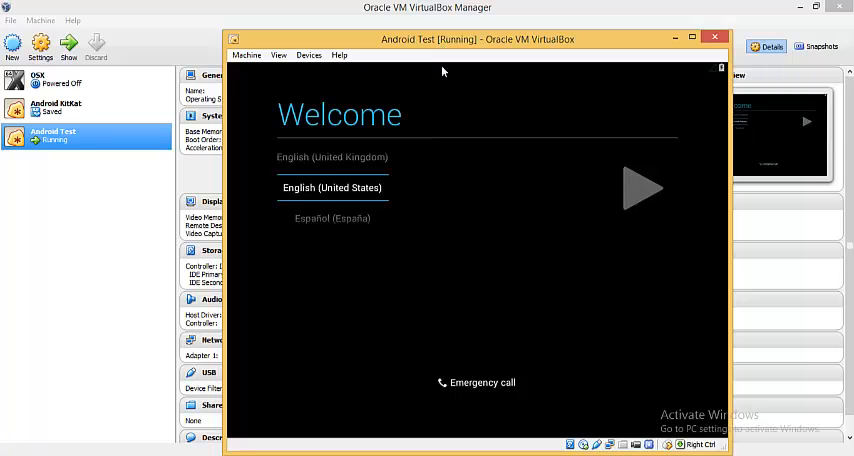
mouse_move(620, 198)
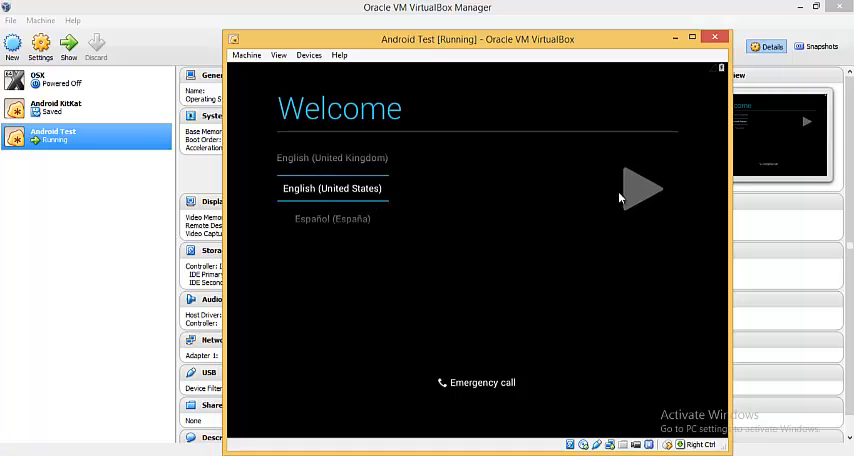
mouse_move(472, 242)
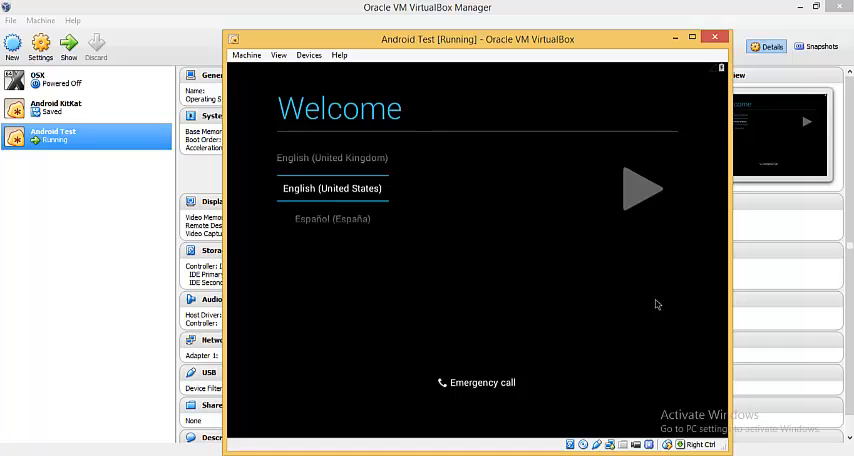
mouse_move(602, 238)
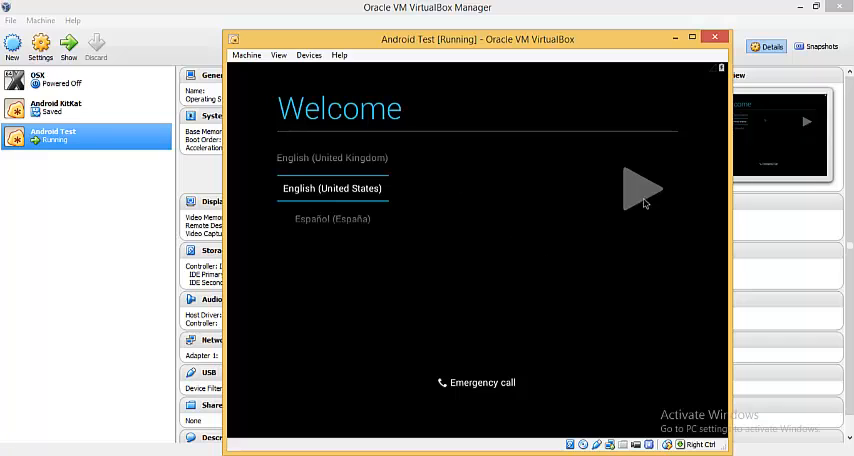
- Continue the Android Welcome screen with English (United States) so setup starts loading
click(644, 188)
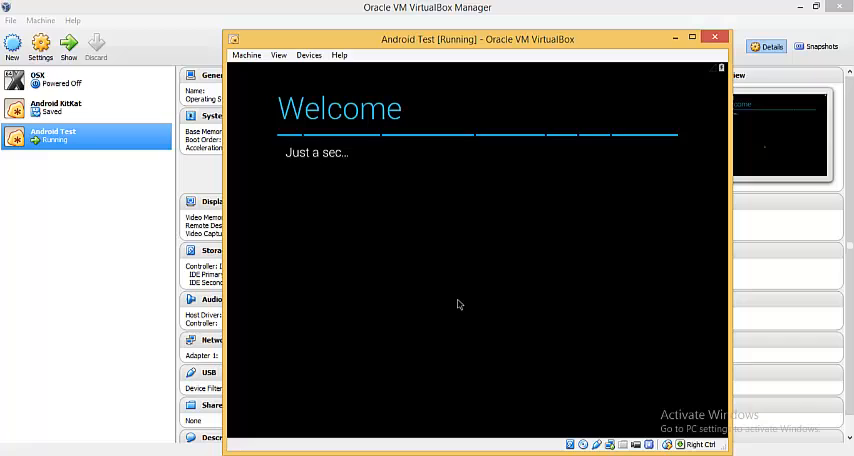
mouse_move(454, 302)
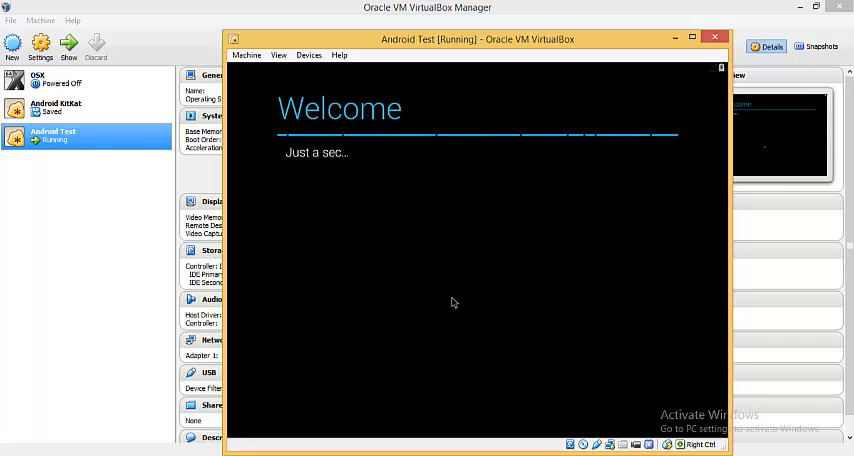
mouse_move(440, 300)
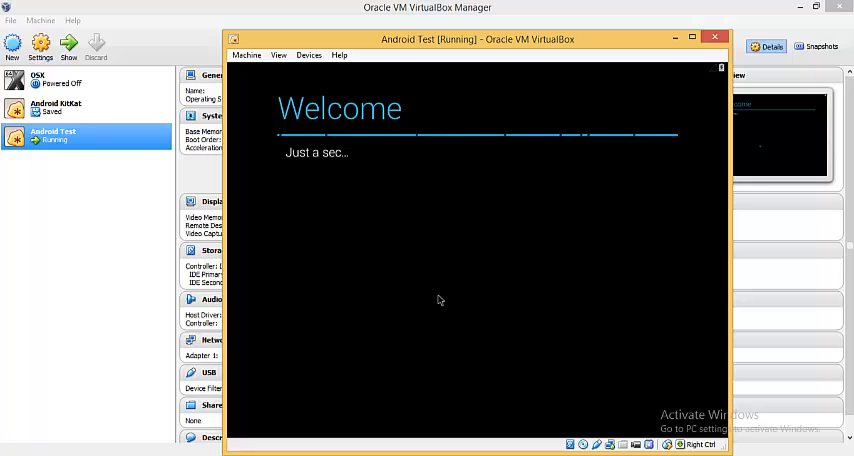
mouse_move(420, 300)
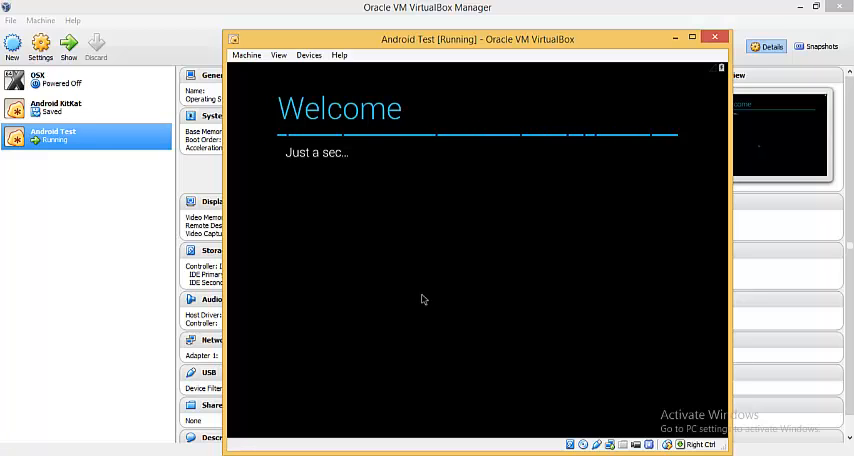